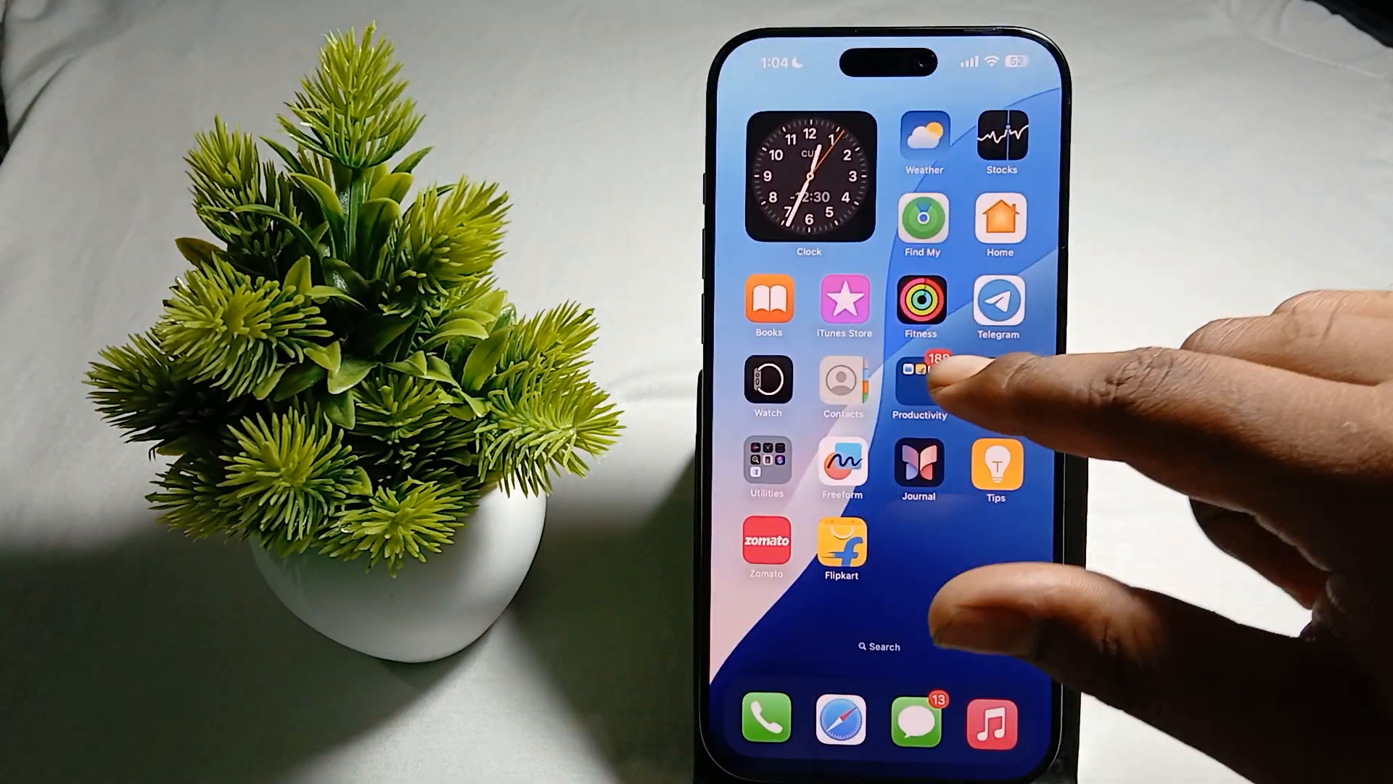
Launch the Settings app from the first Home Screen page
click(840, 545)
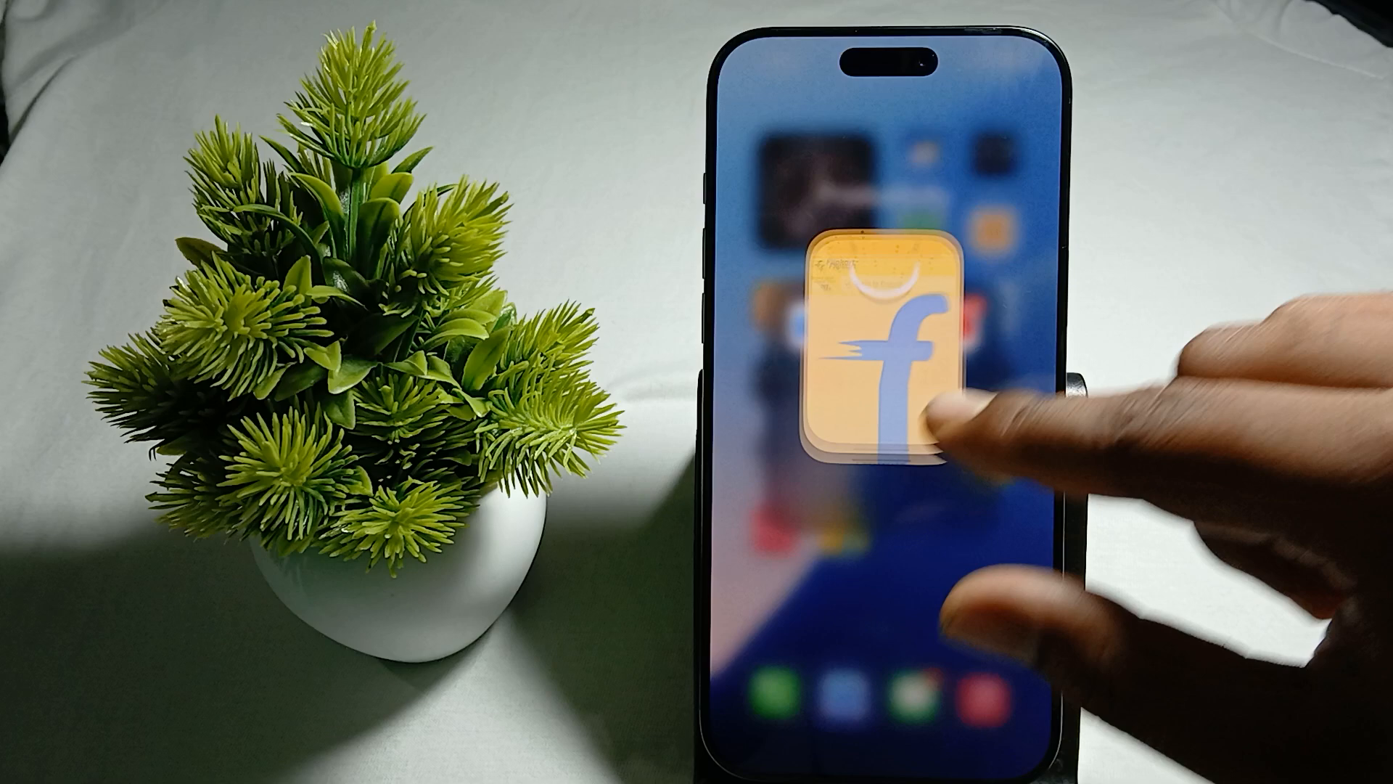
click(880, 356)
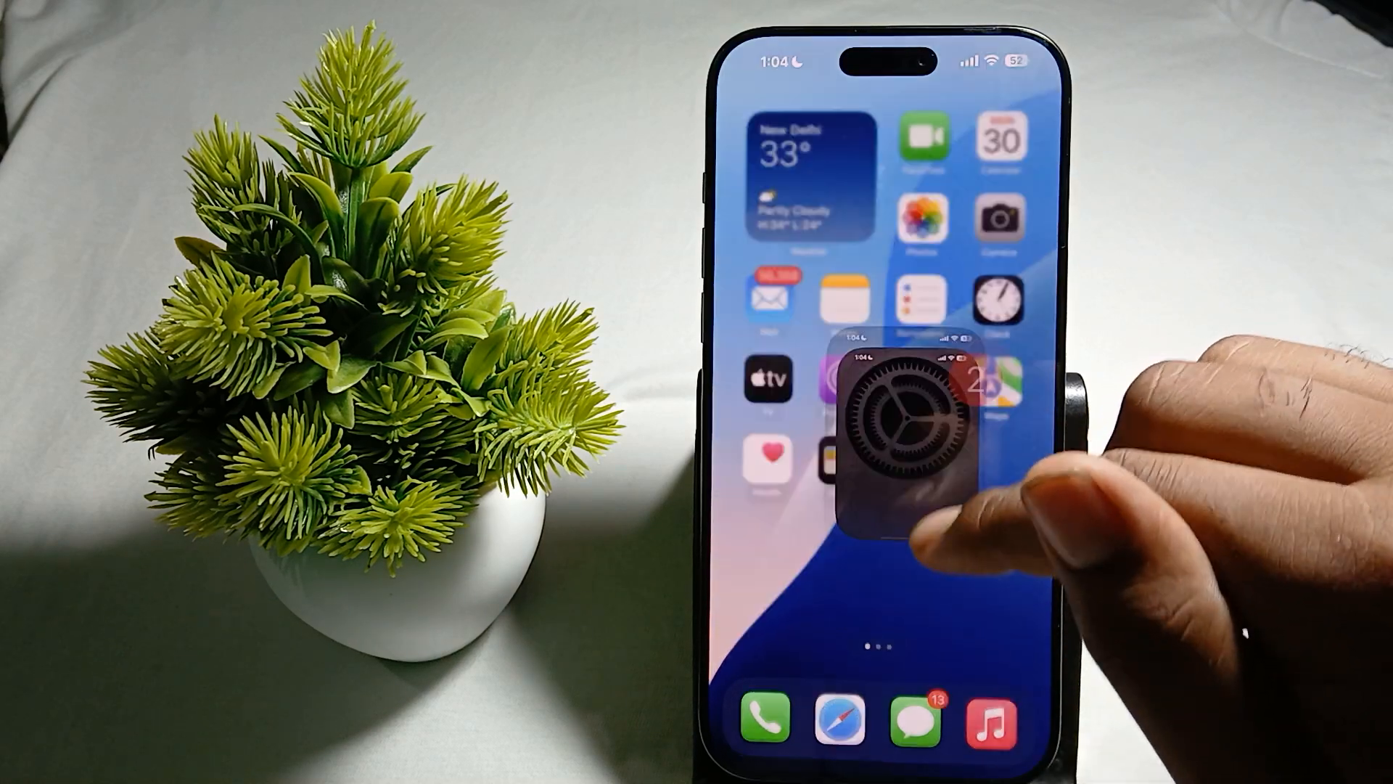
Scroll the Settings list and enter the General section
click(900, 418)
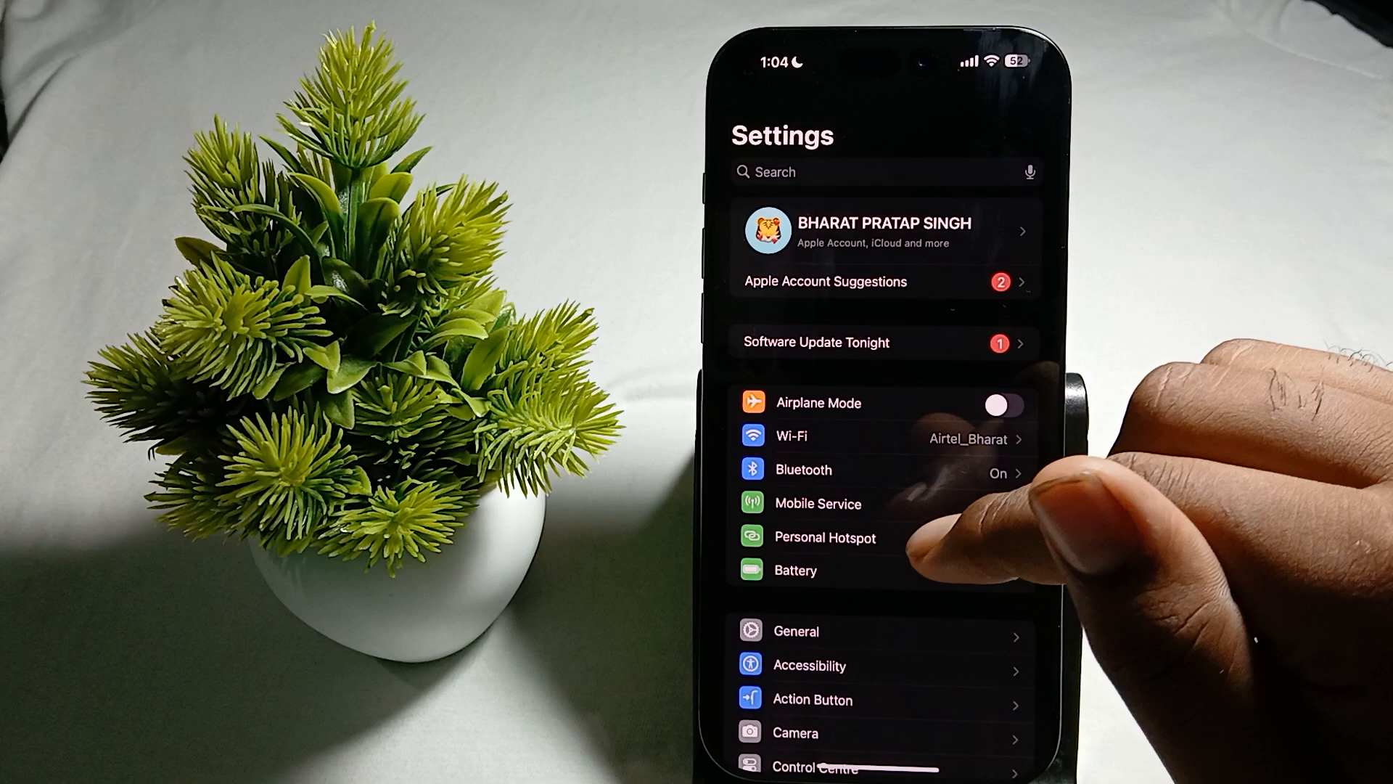
scroll(down, 3)
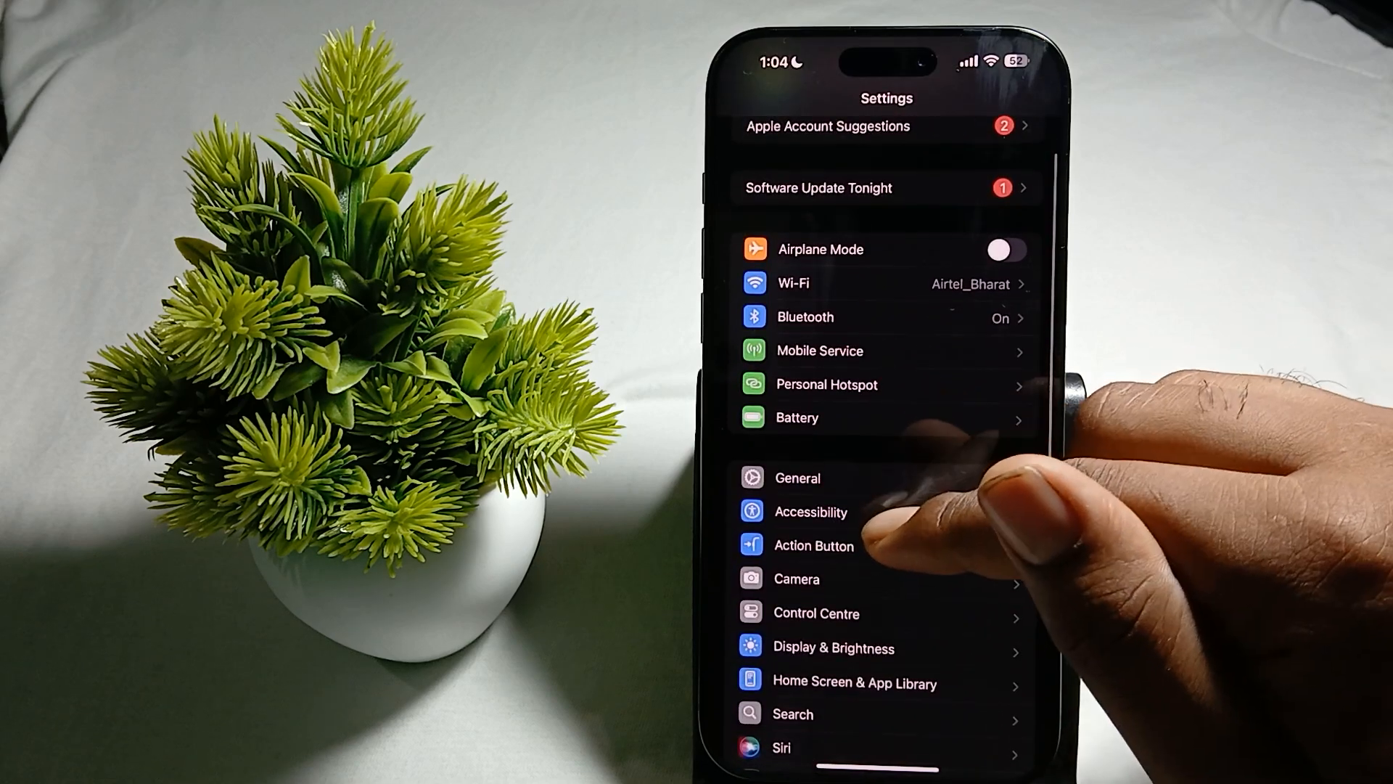
scroll(up, 3)
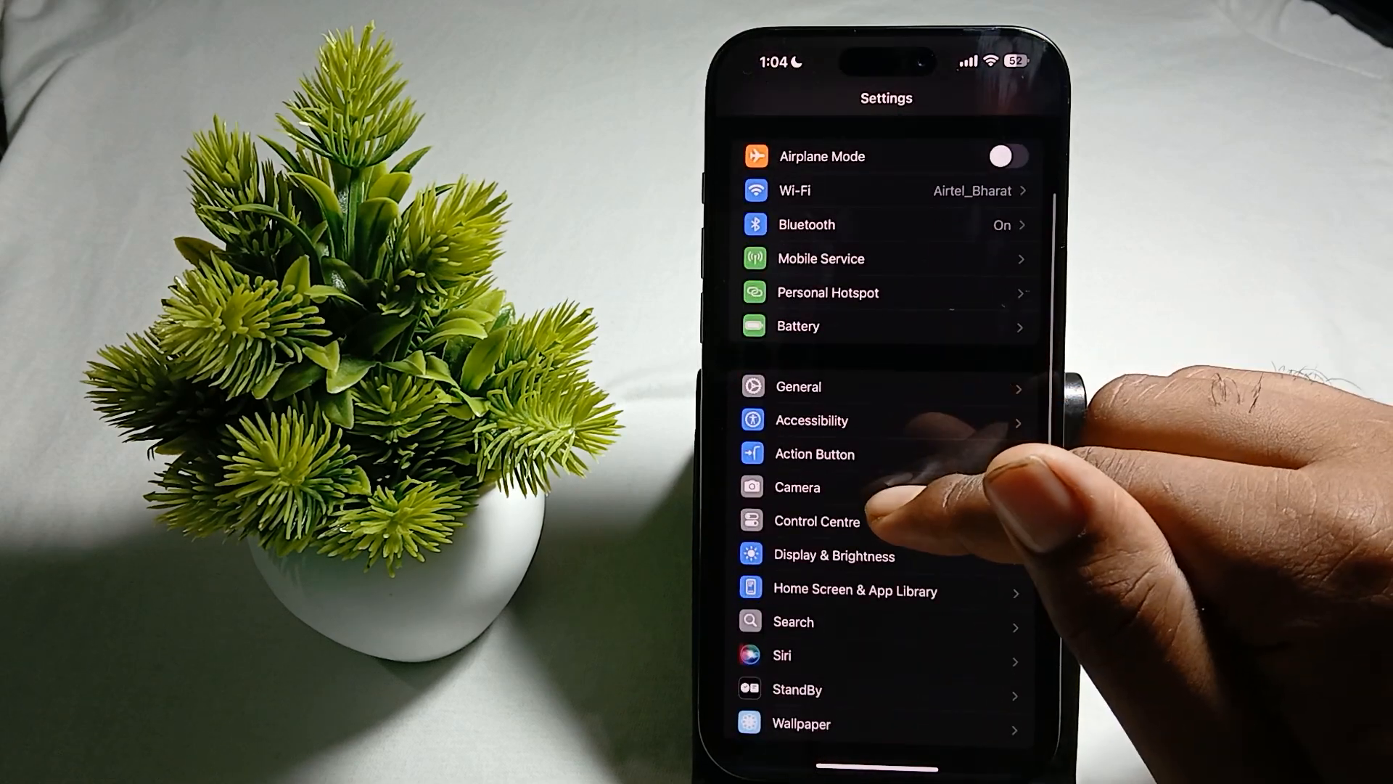
scroll(down, 3)
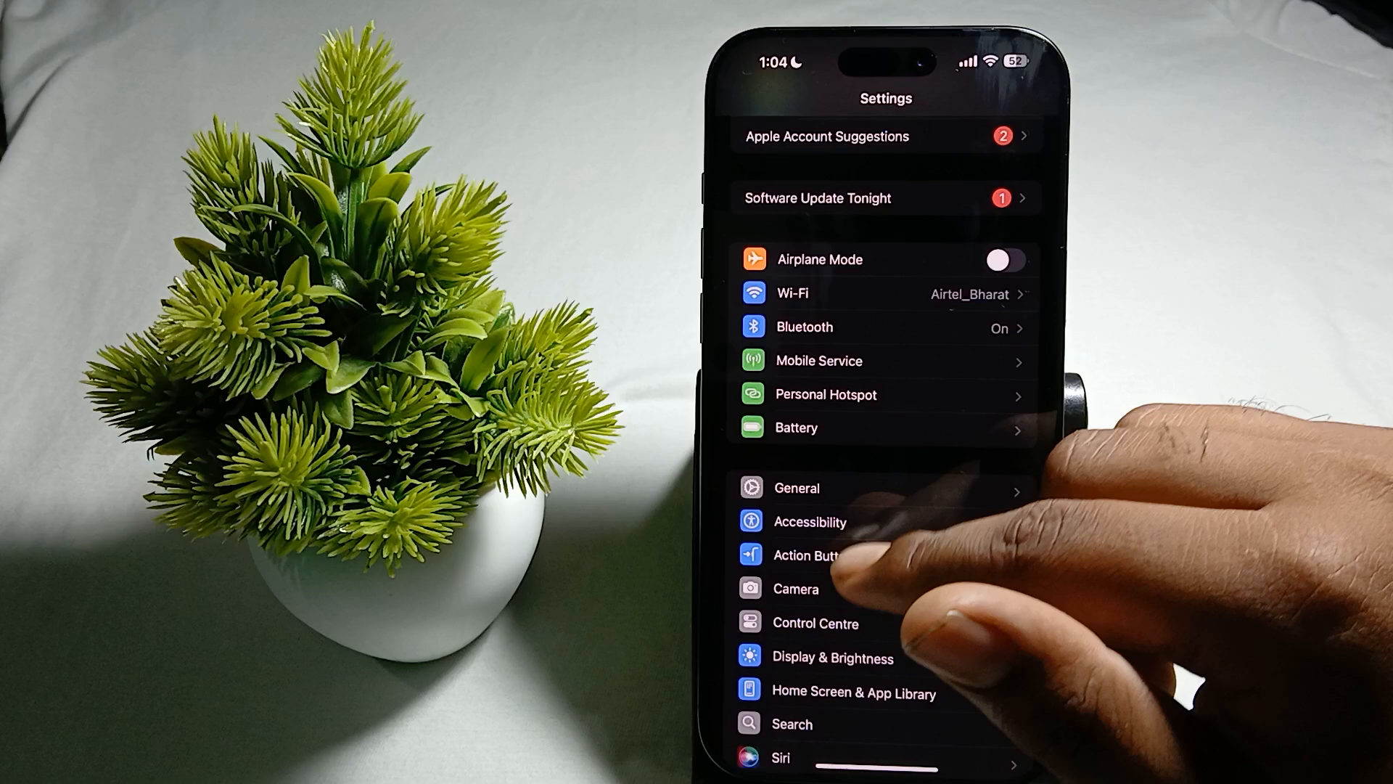
click(797, 487)
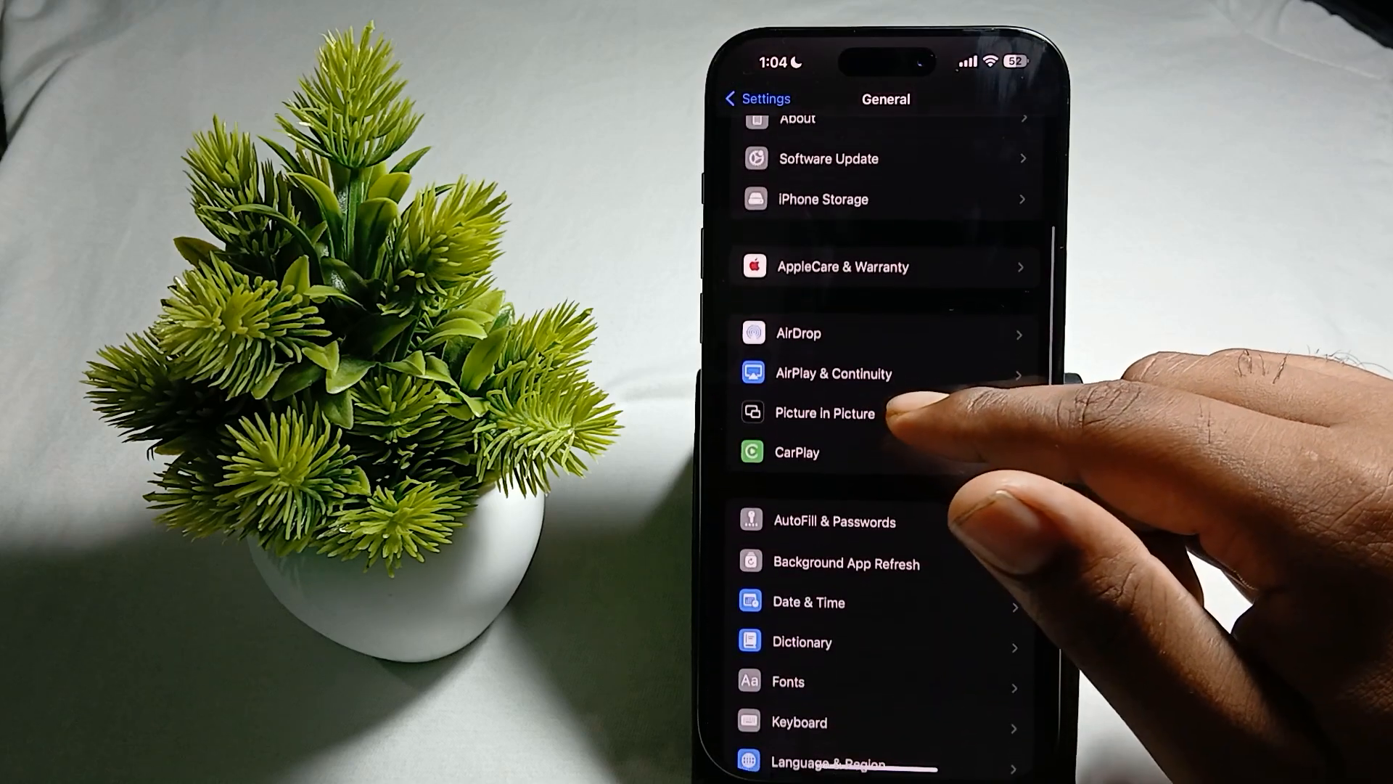
In Background App Refresh, switch off refresh for the listed apps
click(845, 561)
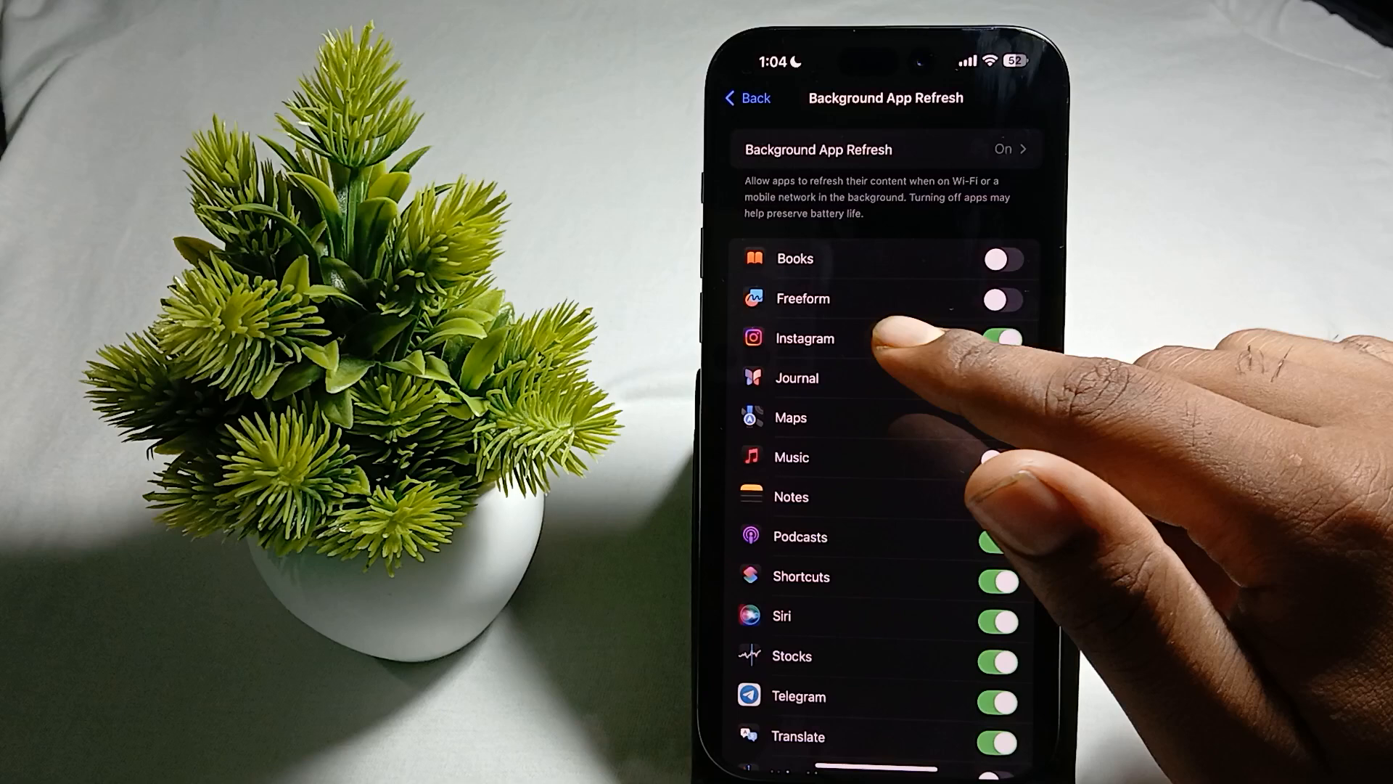
scroll(down, 3)
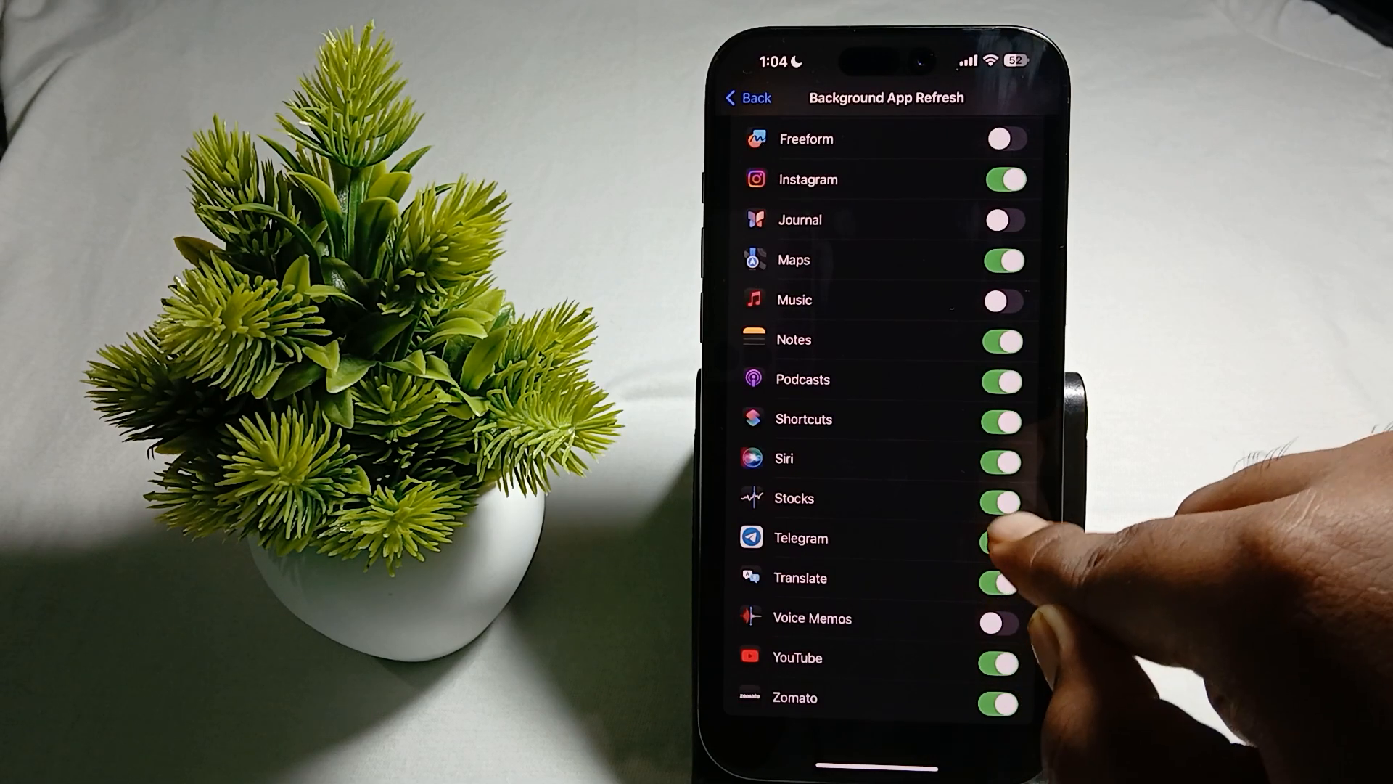
click(1003, 537)
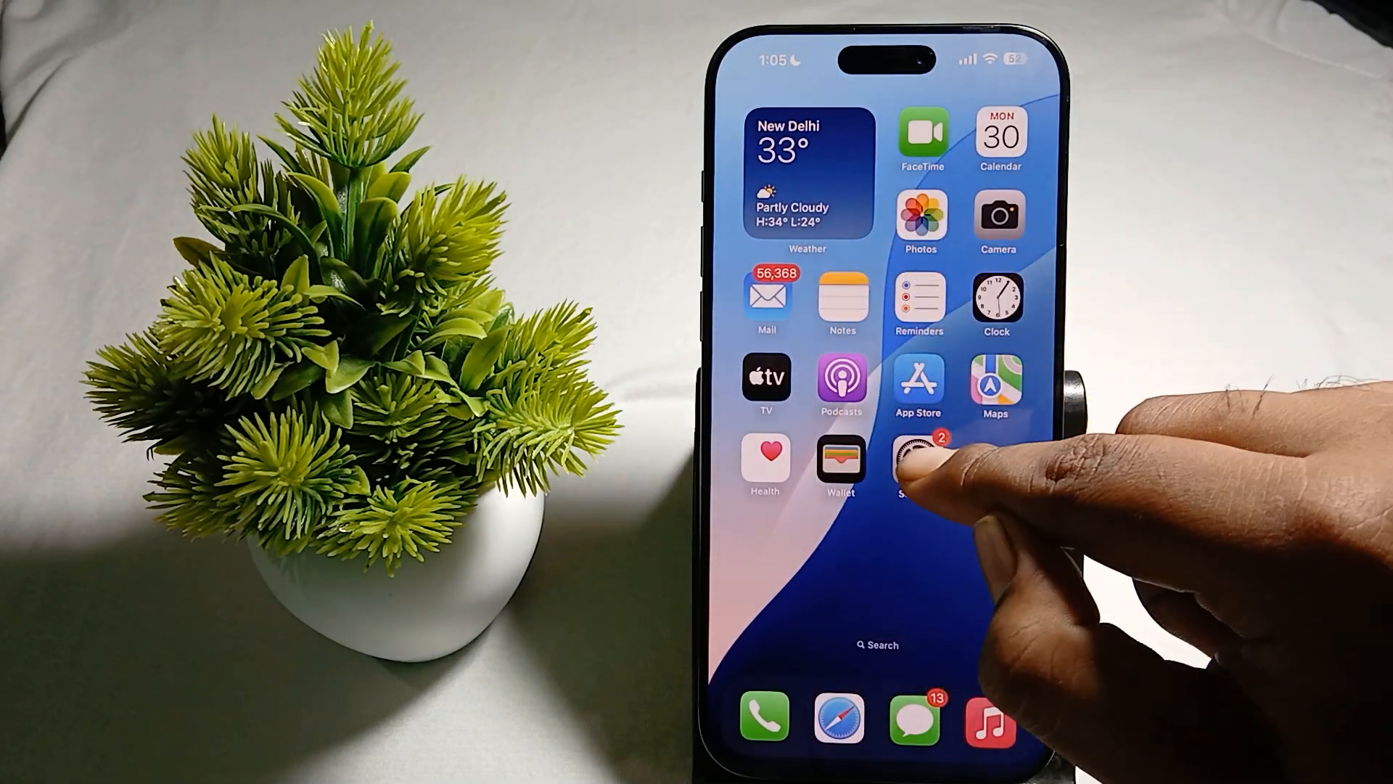
click(918, 461)
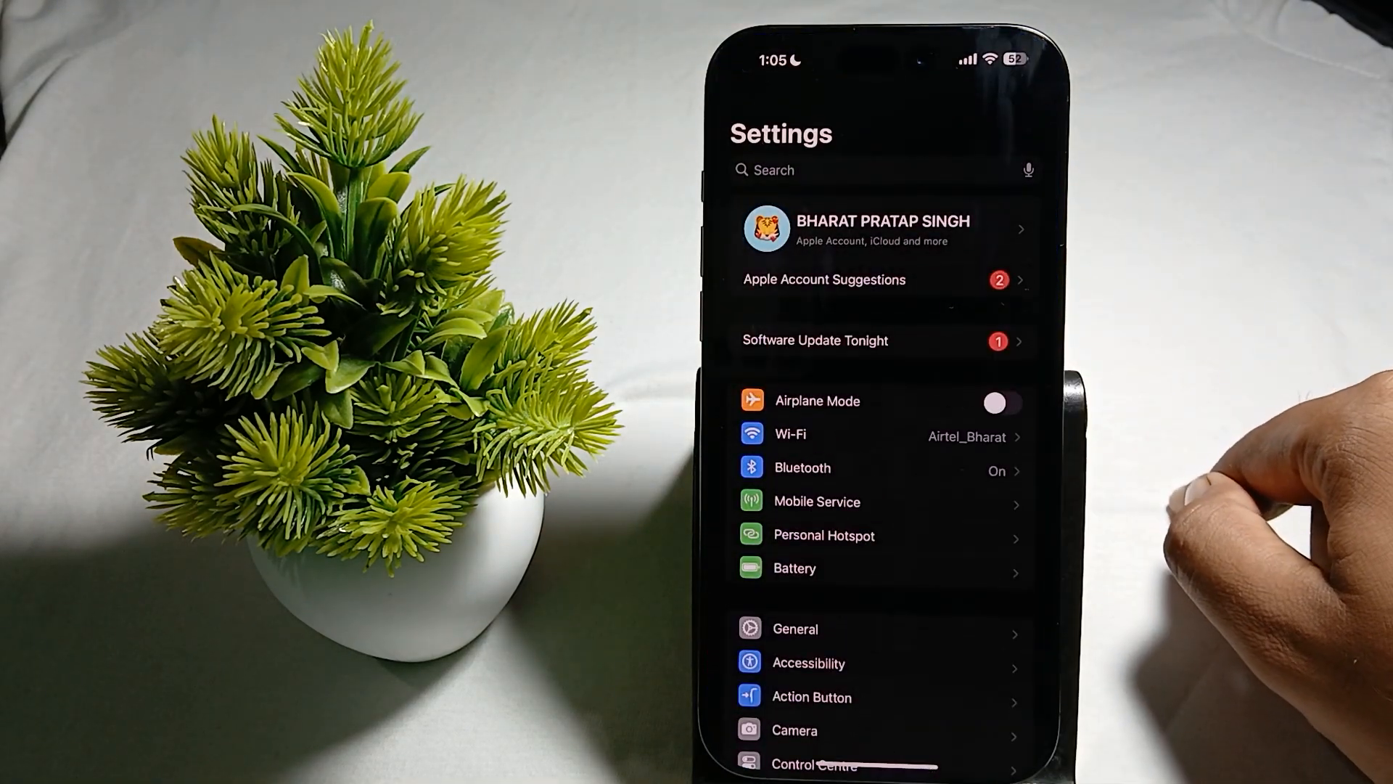
click(794, 628)
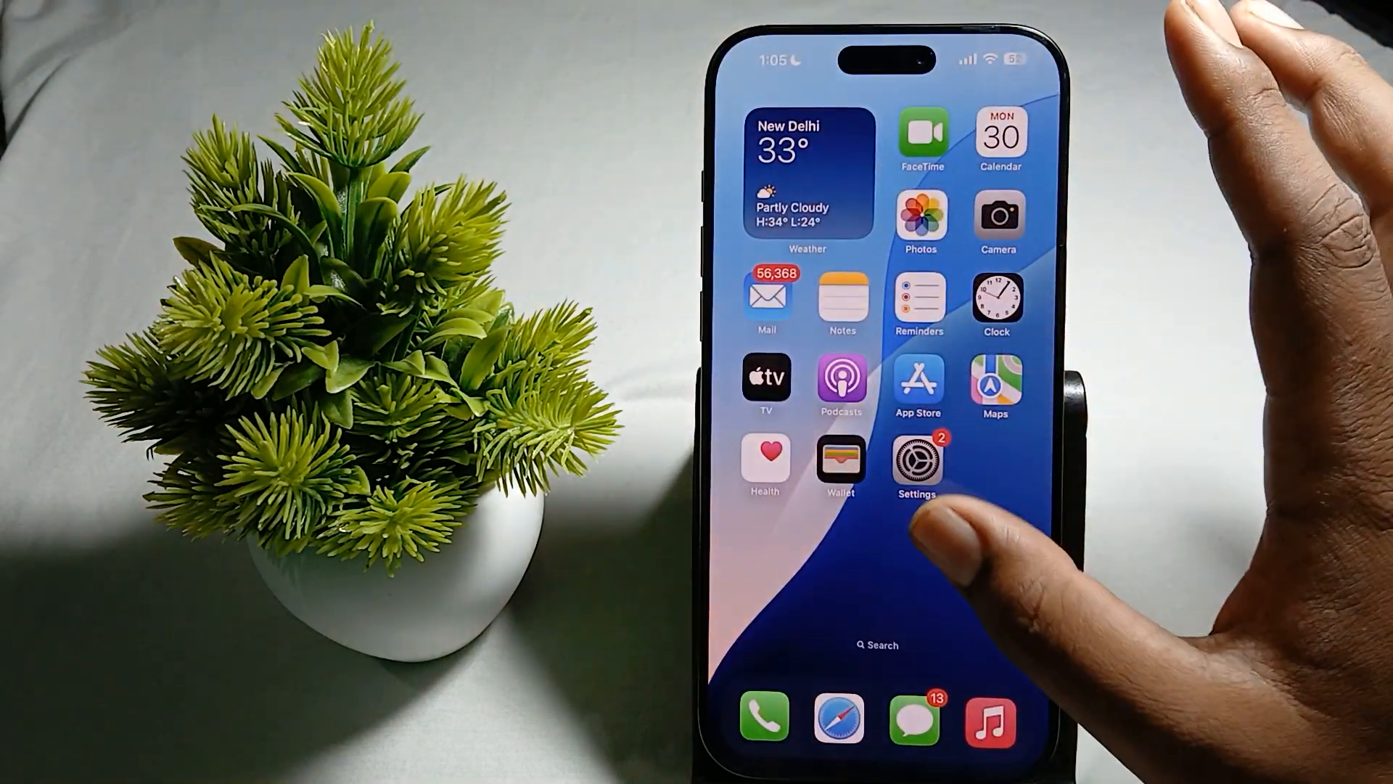
Go to Settings > General > Transfer or Reset iPhone
click(917, 461)
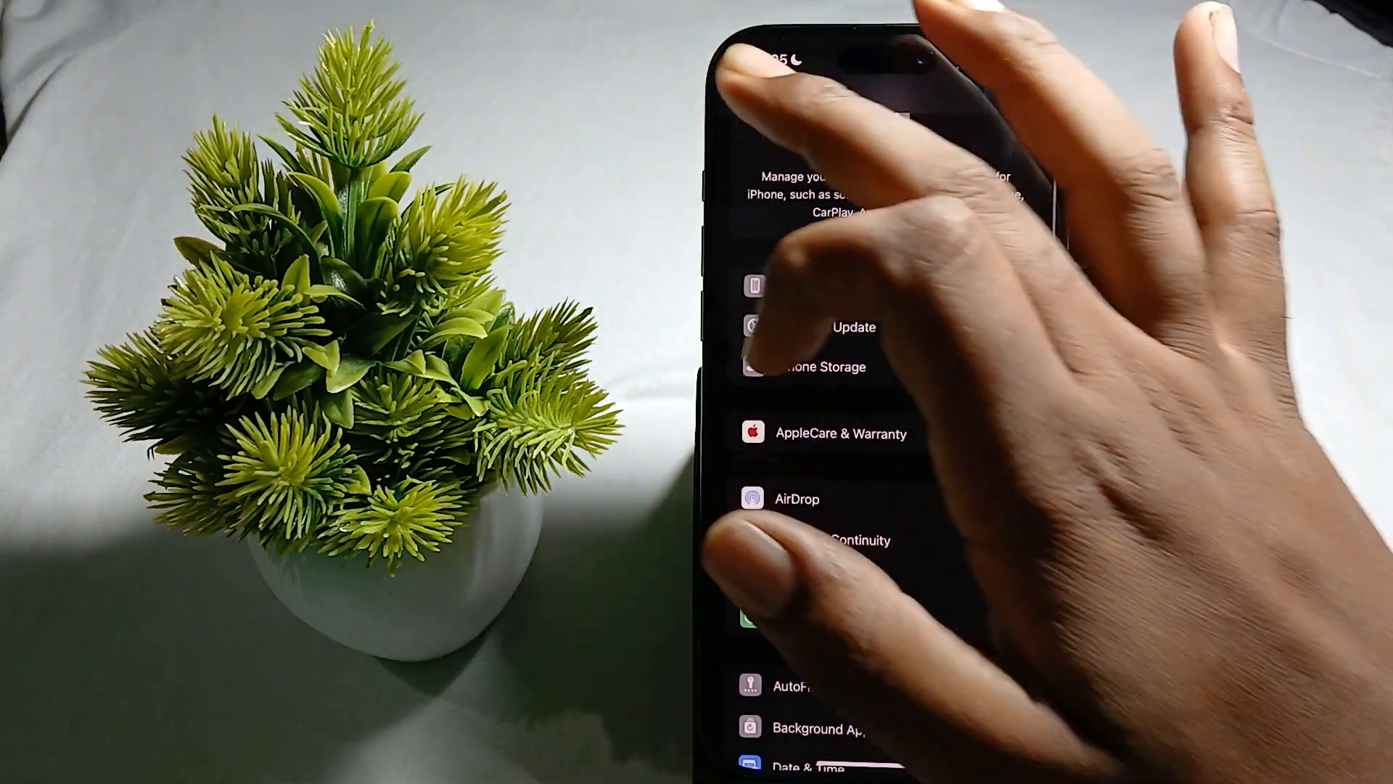
scroll(down, 3)
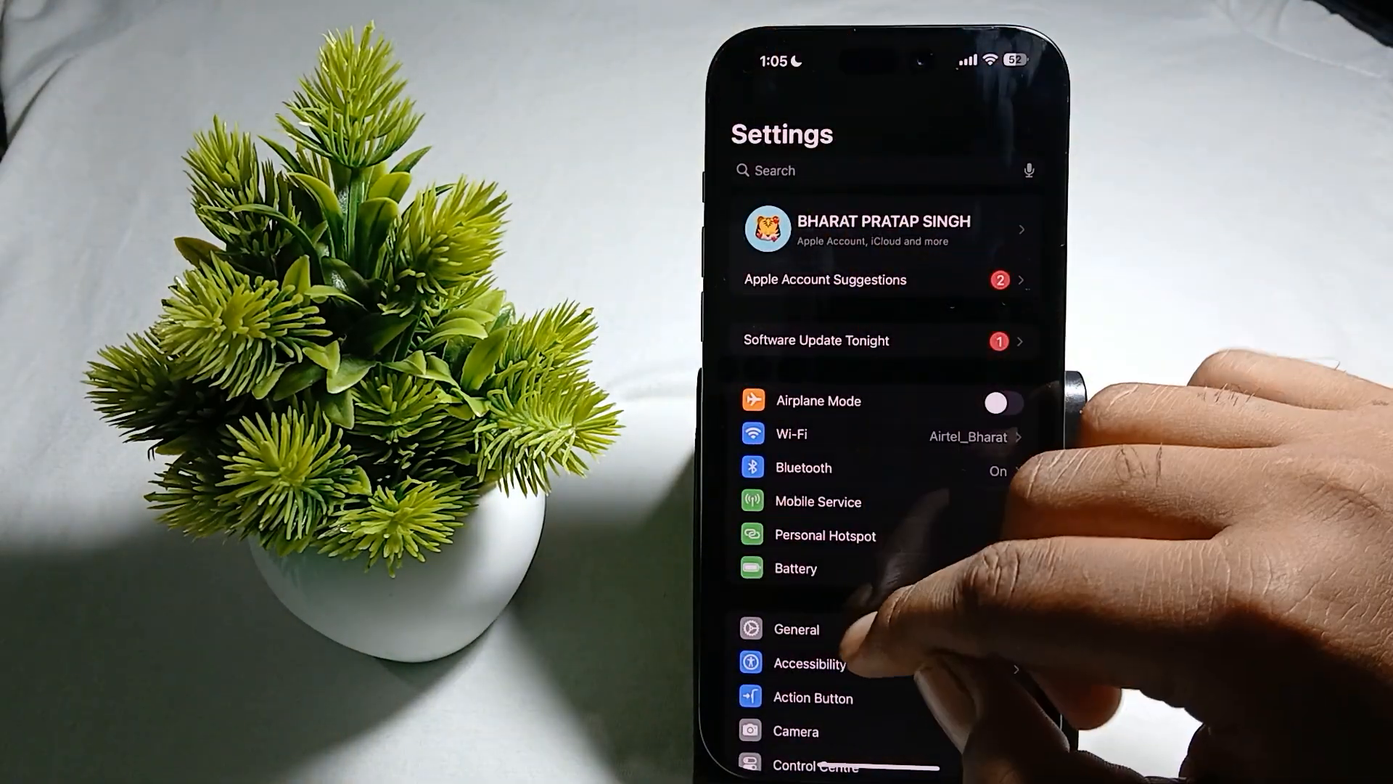
click(796, 628)
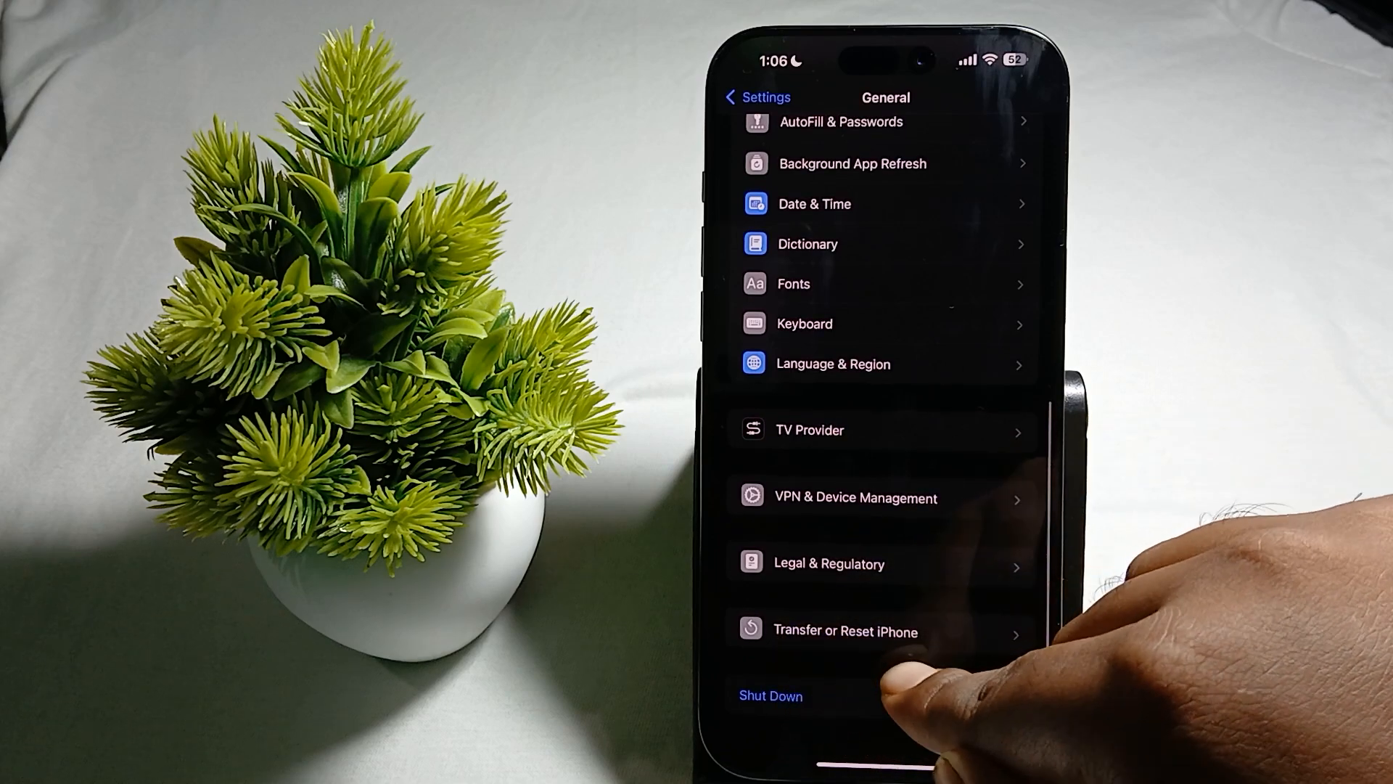
click(844, 630)
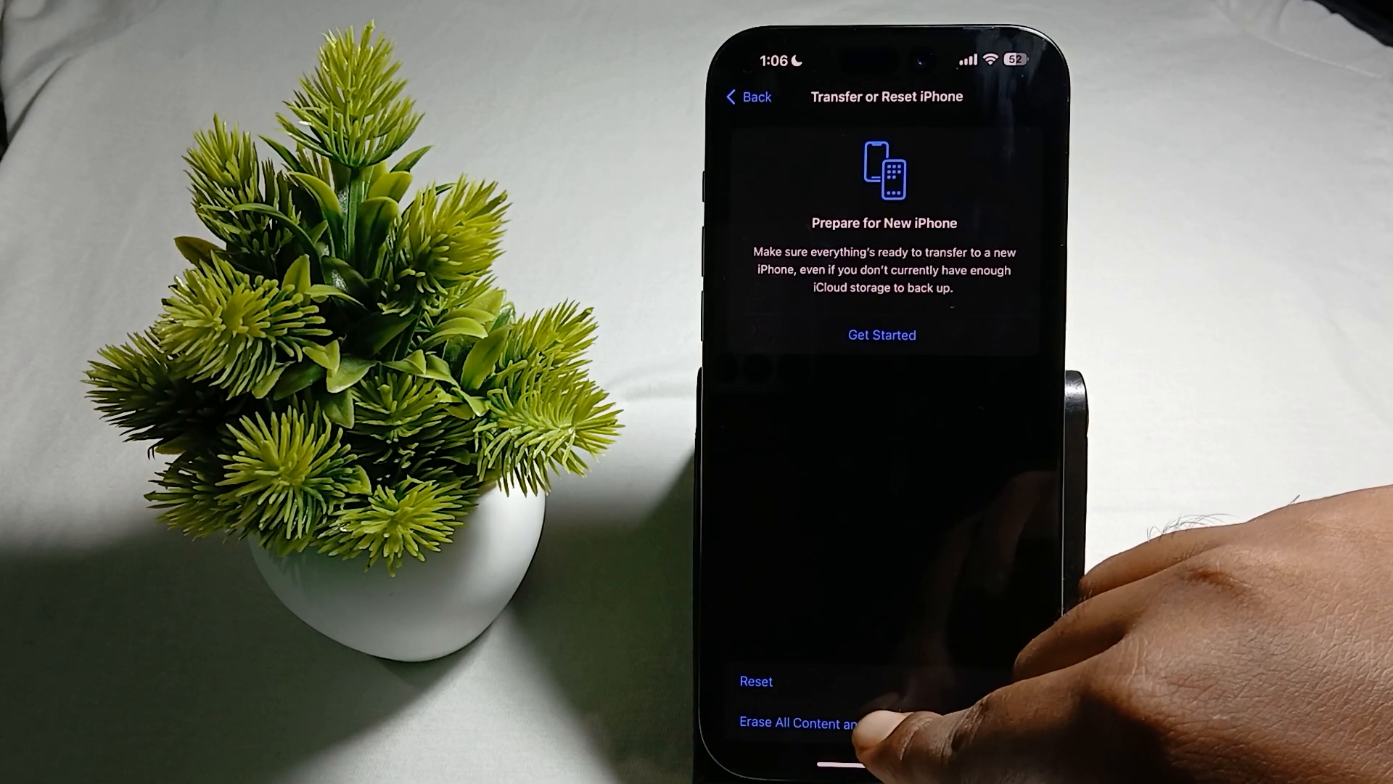
Choose Reset All Settings to reach the passcode confirmation screen
click(794, 722)
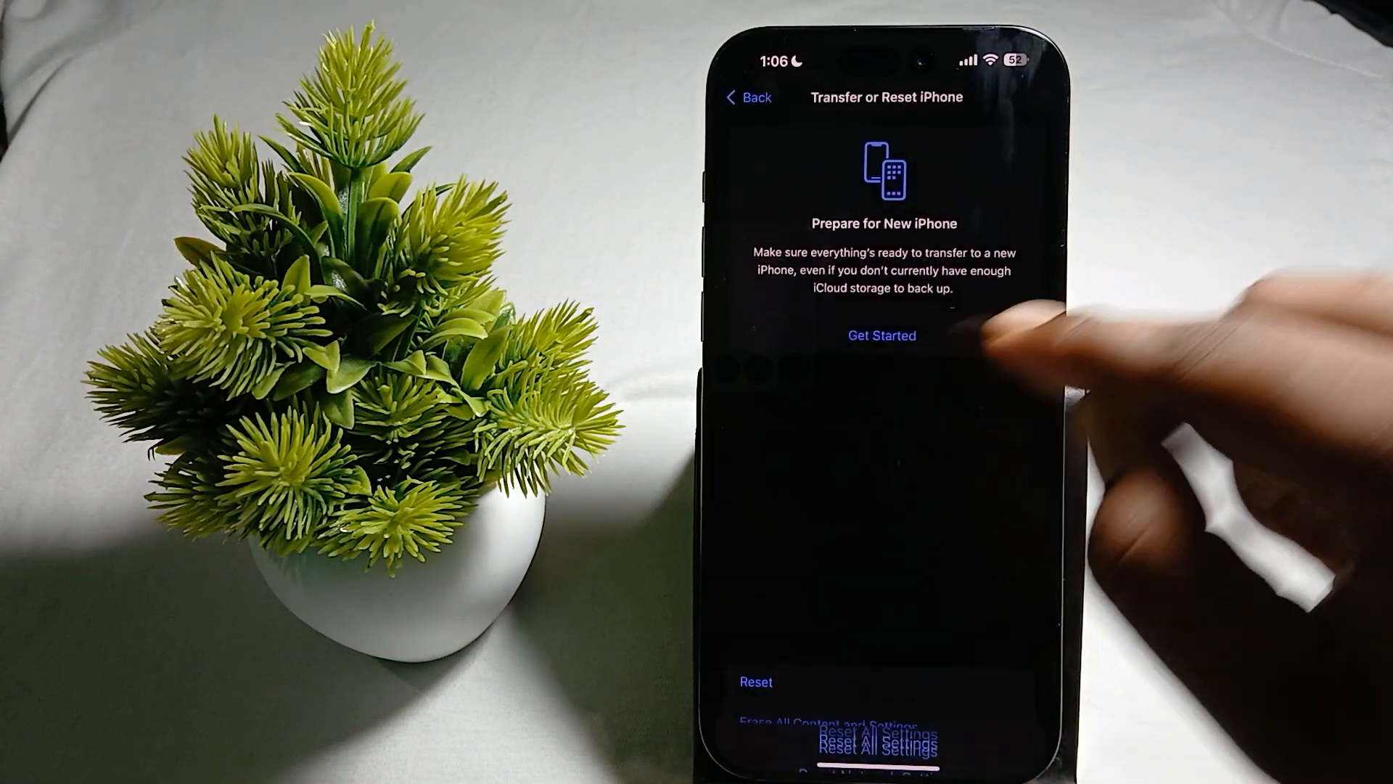
click(884, 749)
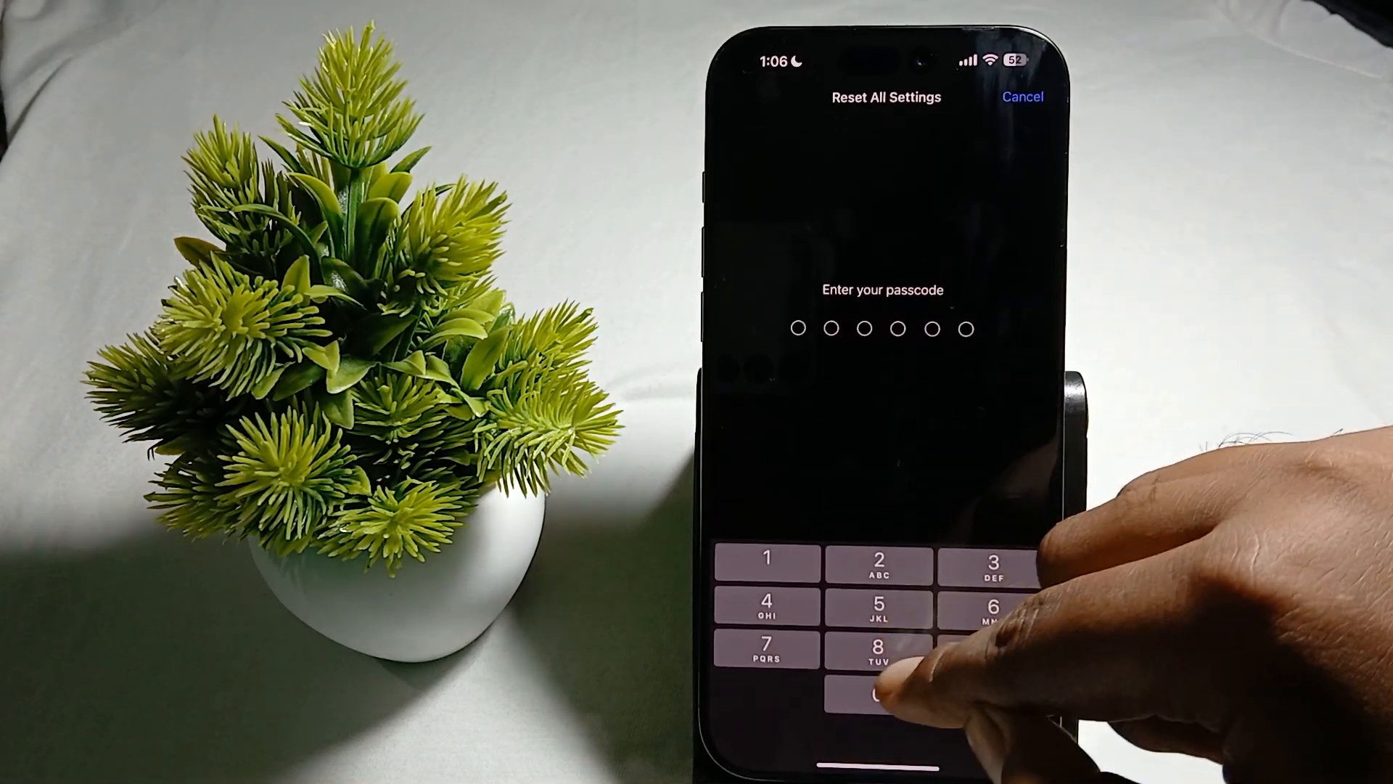